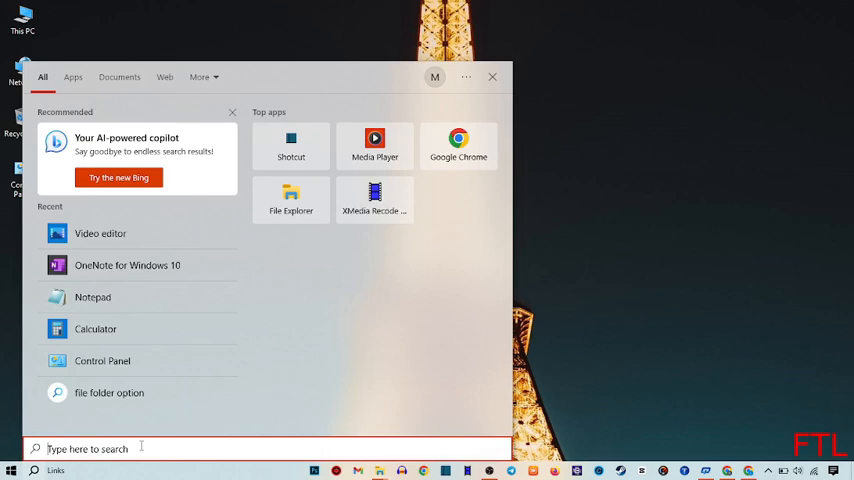
- Find Video Editor via Start search and begin a new video project
{"action": "type", "text": "ved"}
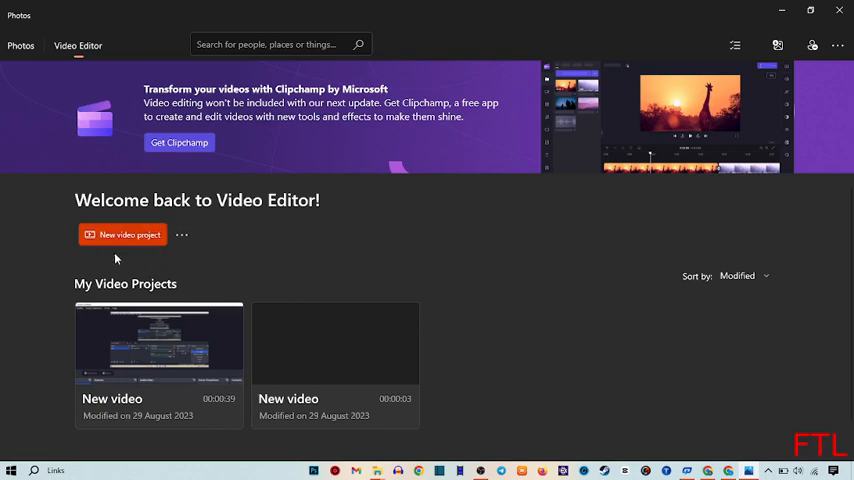
{"action": "mouse_move", "coordinate": [148, 240]}
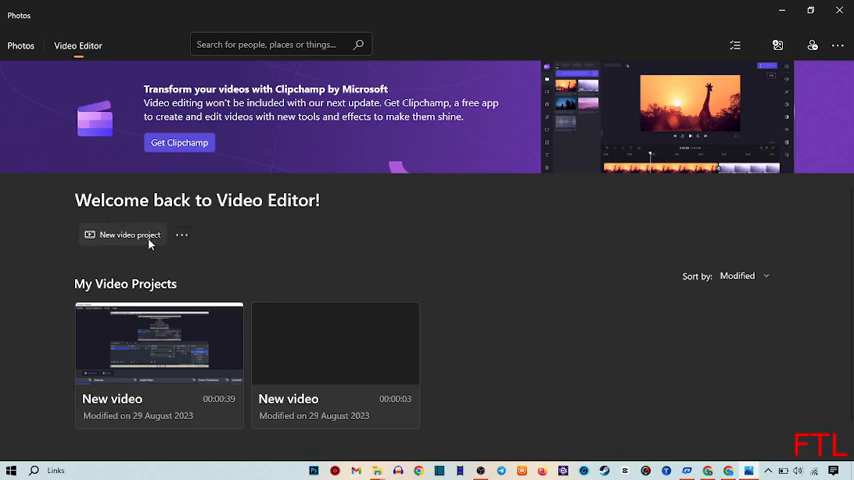
{"action": "left_click", "coordinate": [128, 234]}
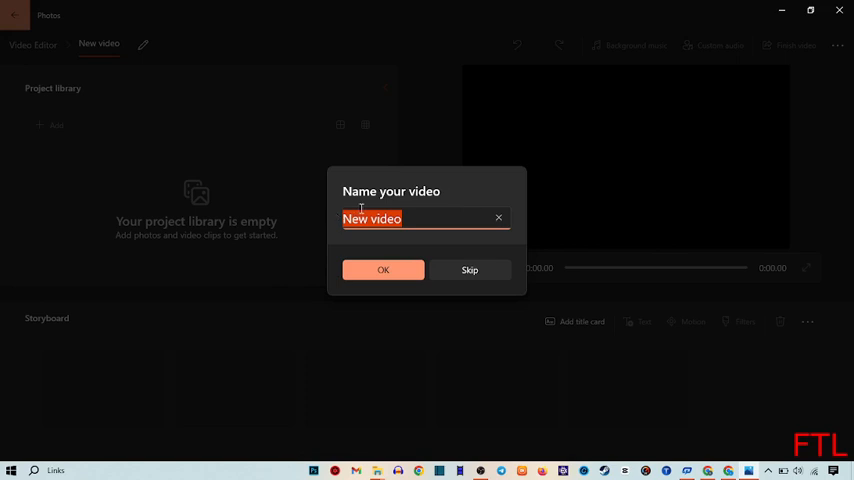
{"action": "mouse_move", "coordinate": [424, 218]}
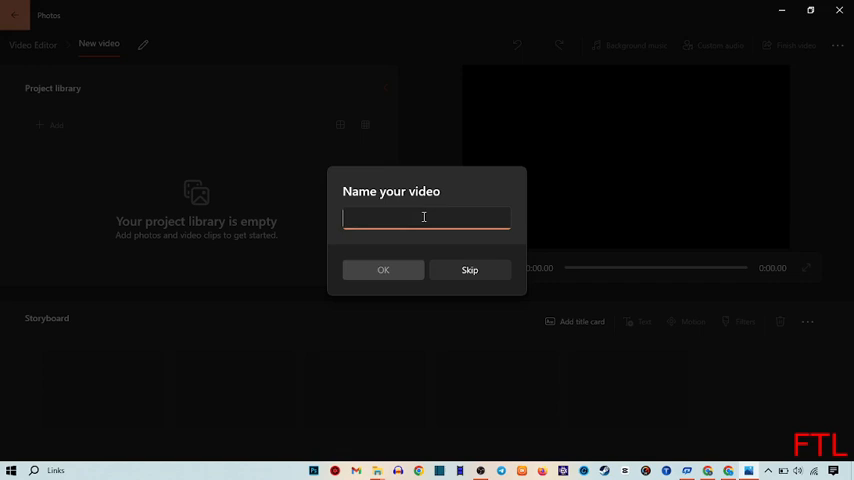
- Name the project 'FOPIK TECH LAND' and confirm to enter the editing workspace
{"action": "type", "text": "FOP"}
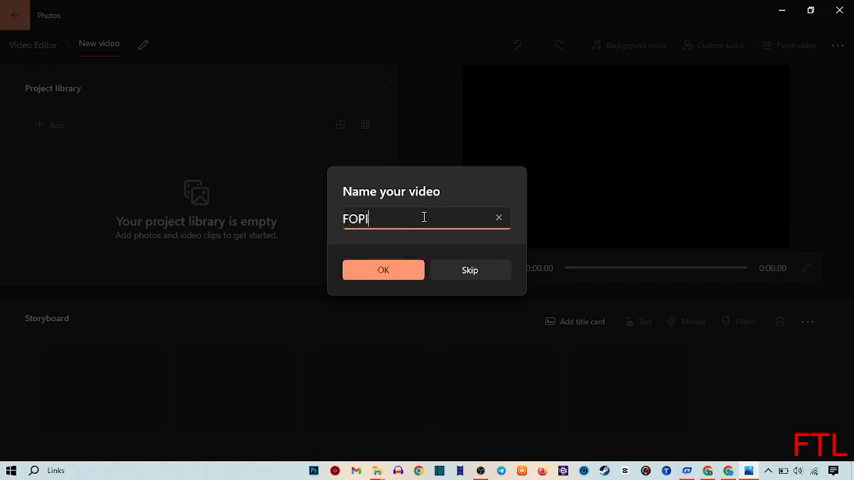
{"action": "type", "text": "IK TE"}
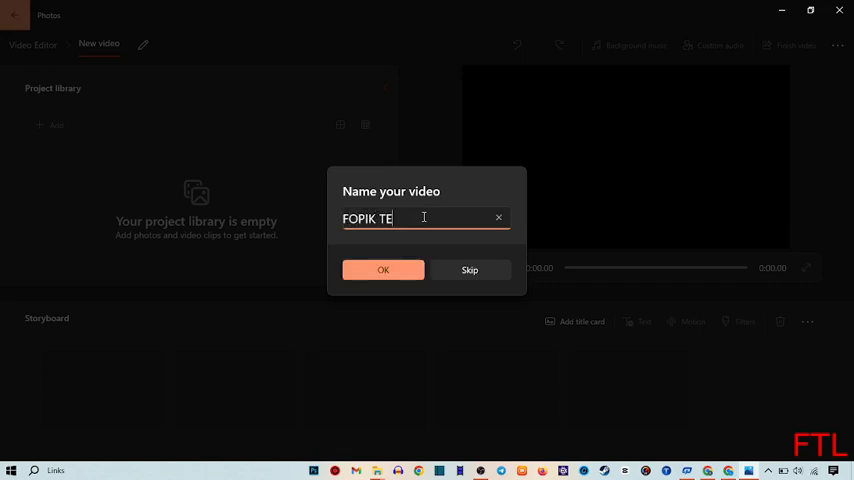
{"action": "type", "text": "CH LAND"}
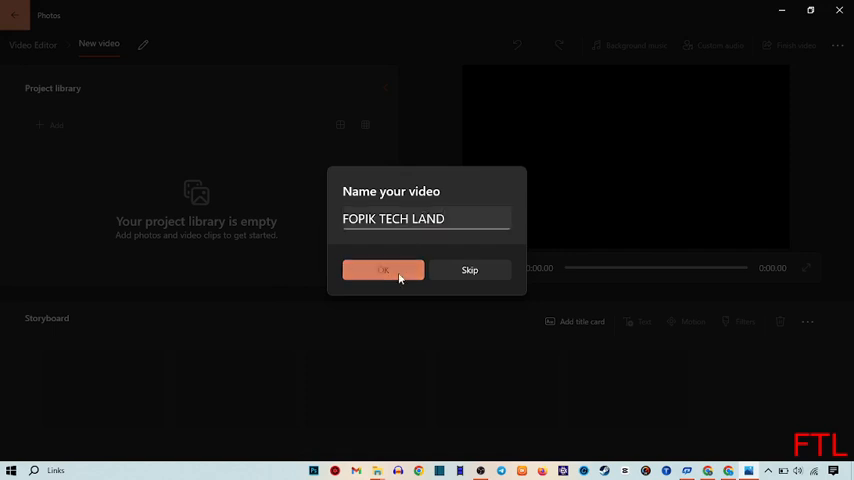
{"action": "left_click", "coordinate": [384, 270]}
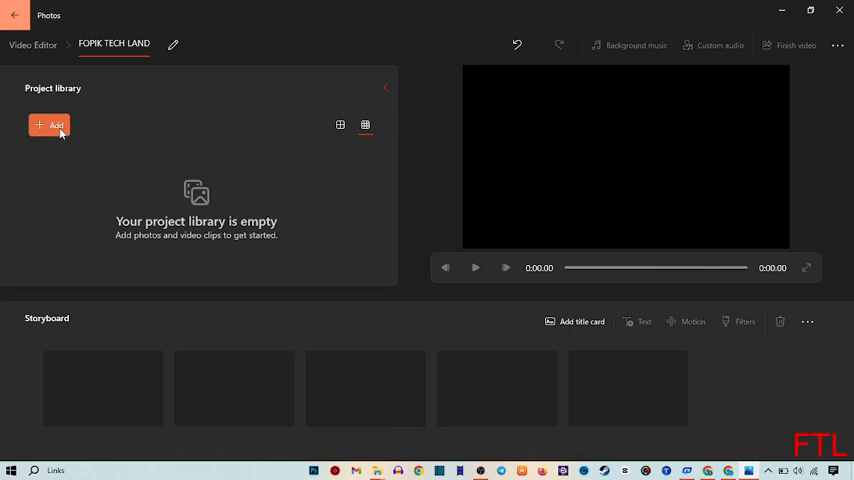
- Choose to add media to the project library from this PC
{"action": "left_click", "coordinate": [50, 124]}
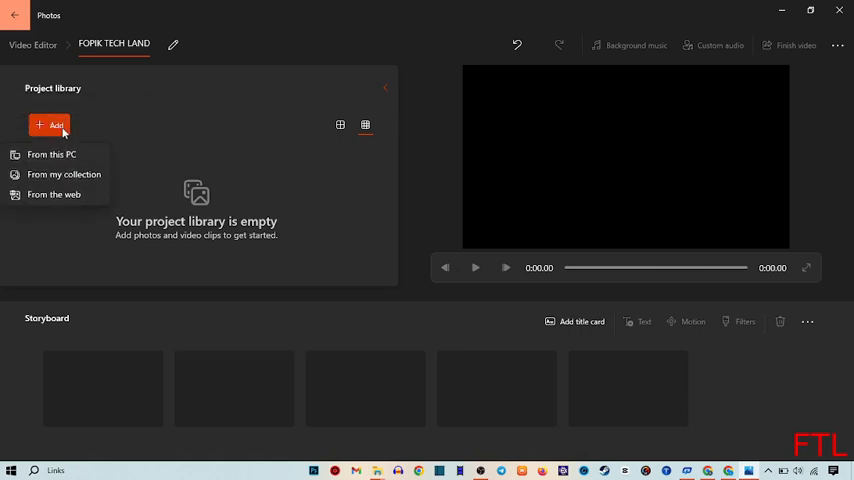
{"action": "mouse_move", "coordinate": [64, 174]}
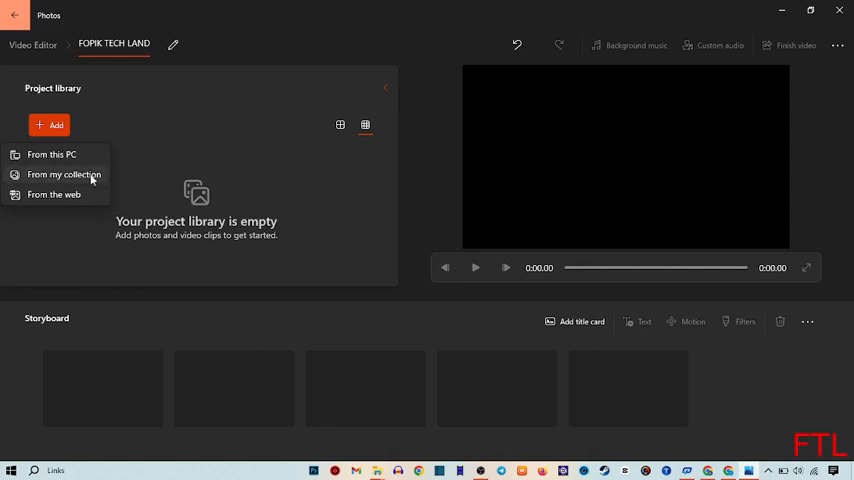
{"action": "mouse_move", "coordinate": [72, 166]}
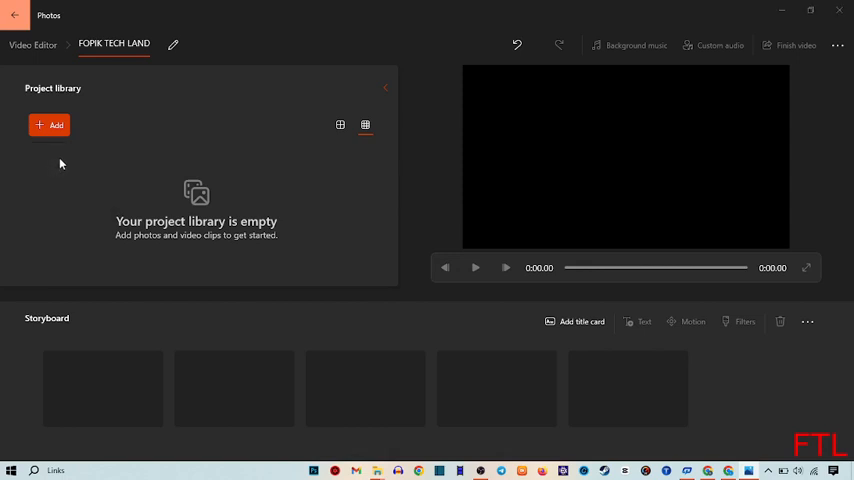
{"action": "left_click", "coordinate": [48, 124]}
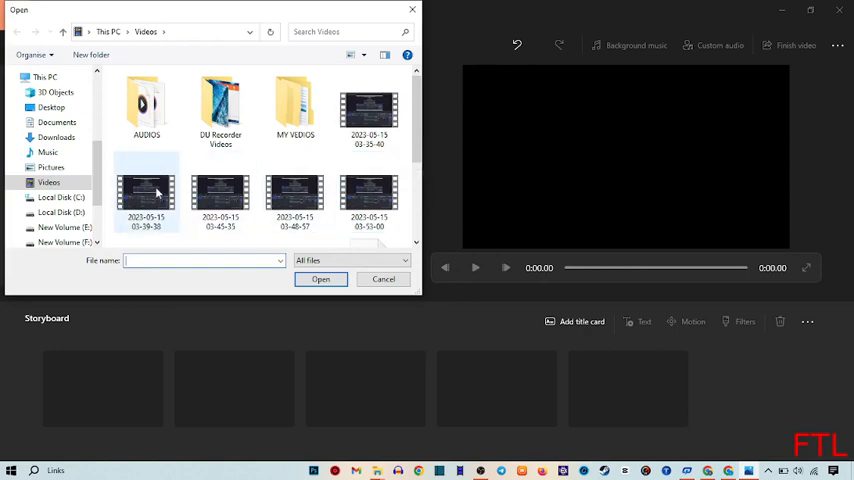
- Import a recorded video from the Videos folder onto the storyboard
{"action": "left_click", "coordinate": [320, 280]}
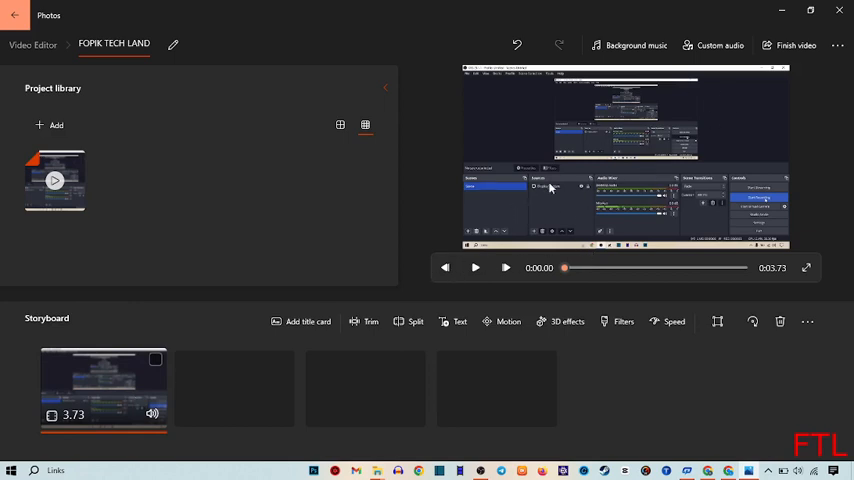
{"action": "mouse_move", "coordinate": [670, 236]}
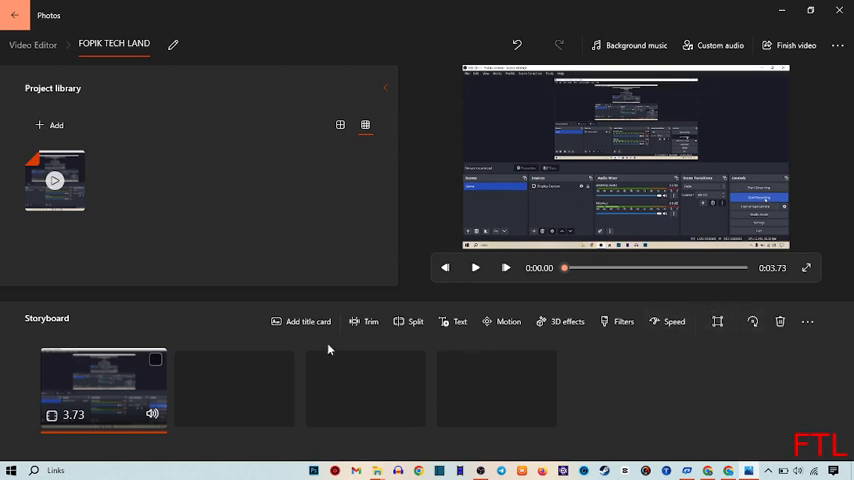
{"action": "mouse_move", "coordinate": [308, 320]}
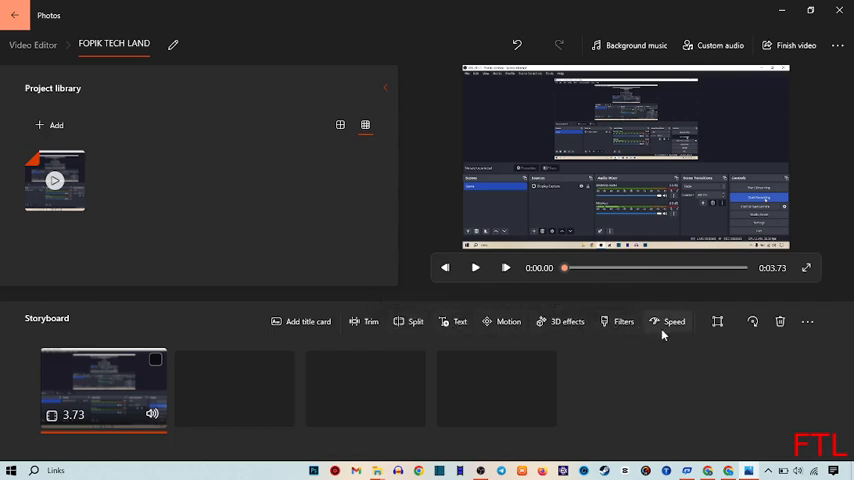
{"action": "mouse_move", "coordinate": [716, 320]}
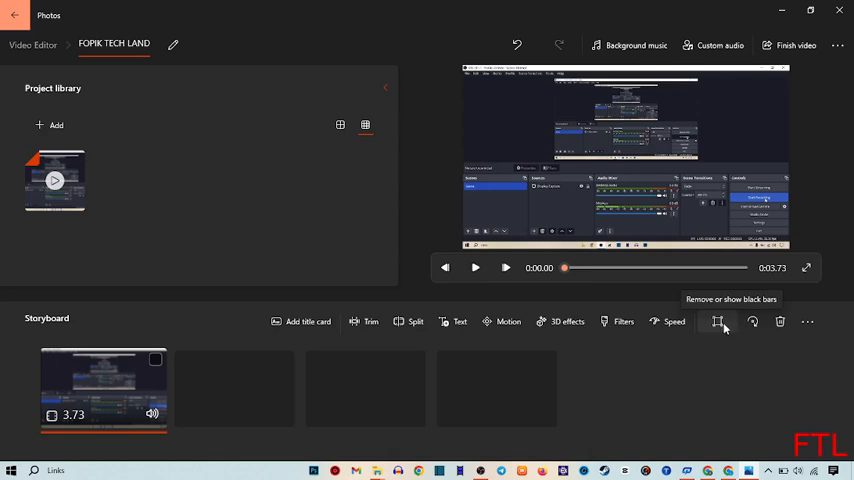
{"action": "mouse_move", "coordinate": [752, 320]}
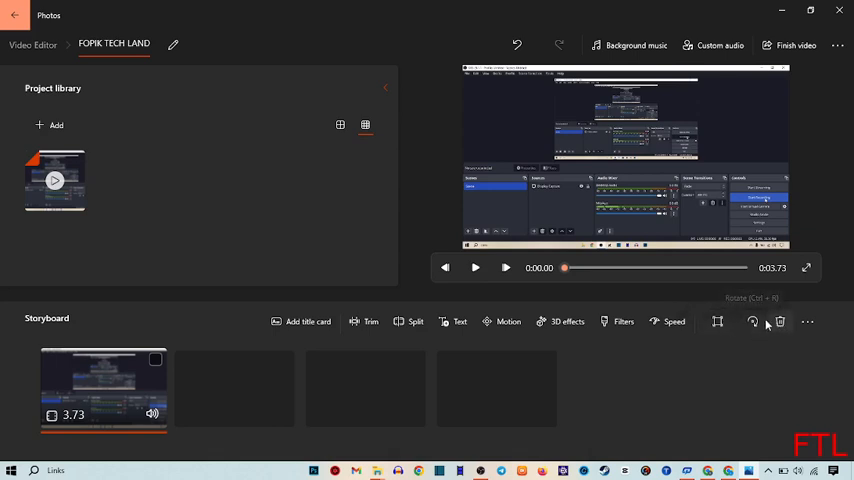
- Rotate the storyboard clip, then minimise the editor to show the desktop
{"action": "left_click", "coordinate": [752, 320]}
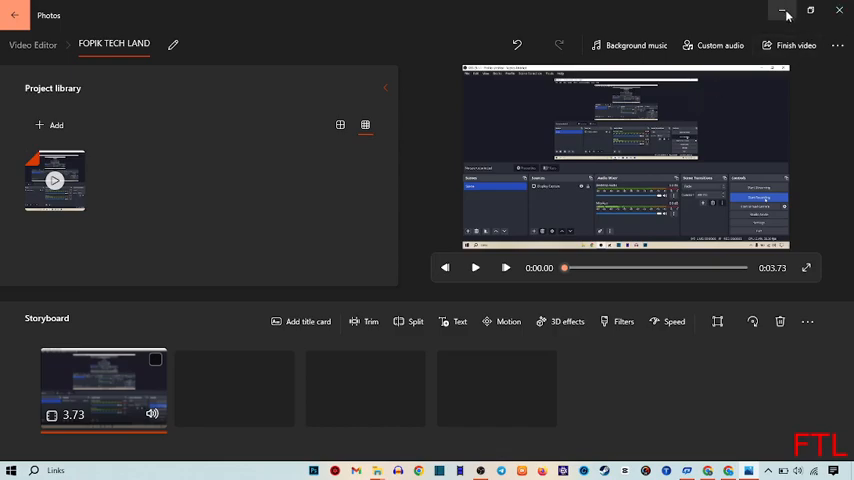
{"action": "left_click", "coordinate": [784, 12]}
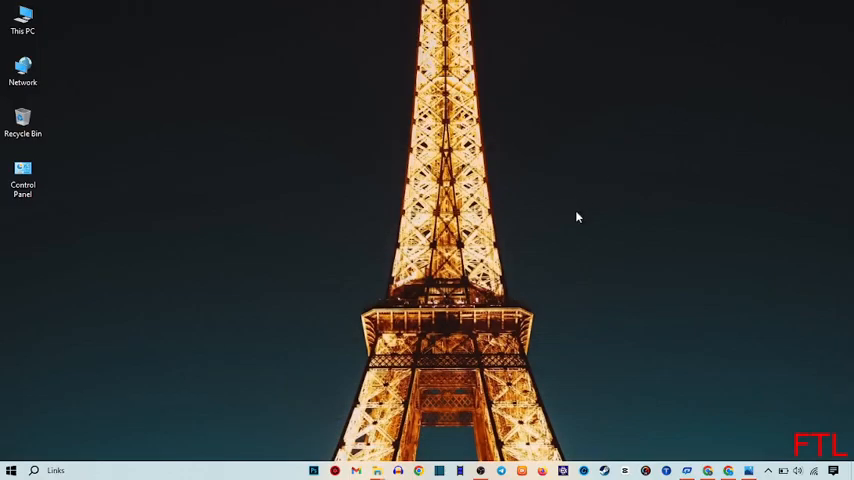